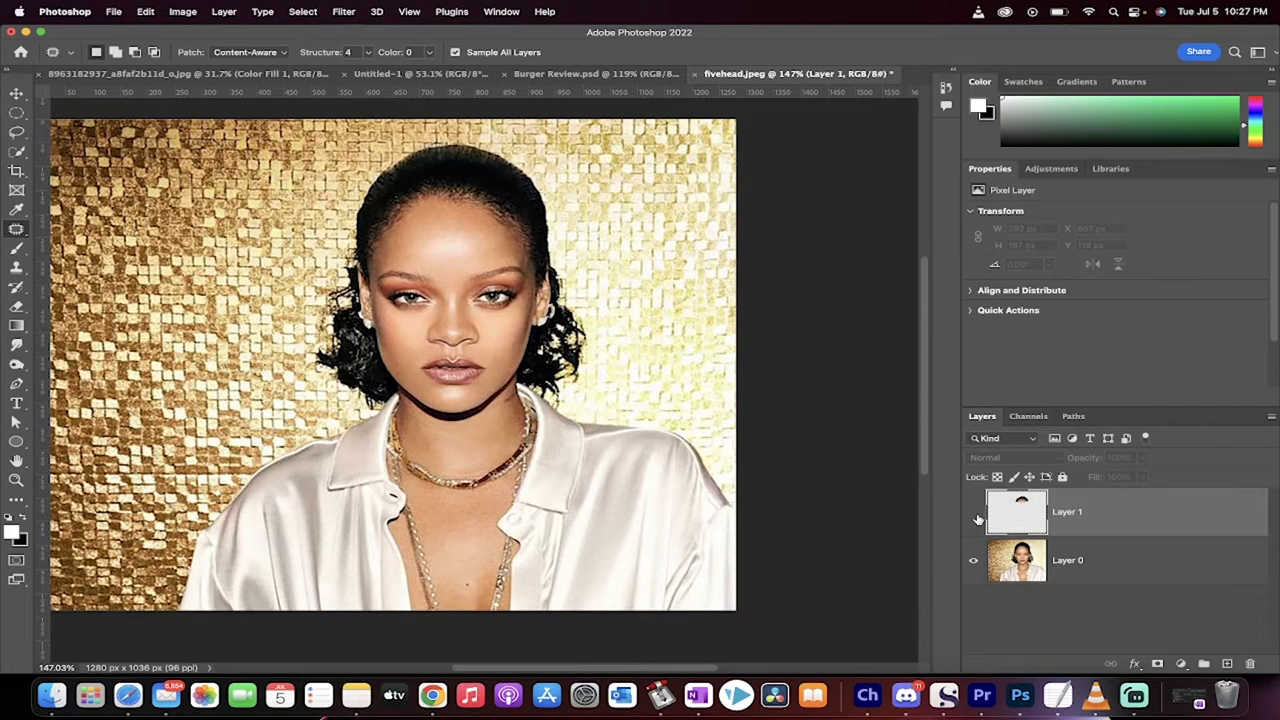
Delete the earlier forehead copy layer, keeping only Layer 0
click(973, 518)
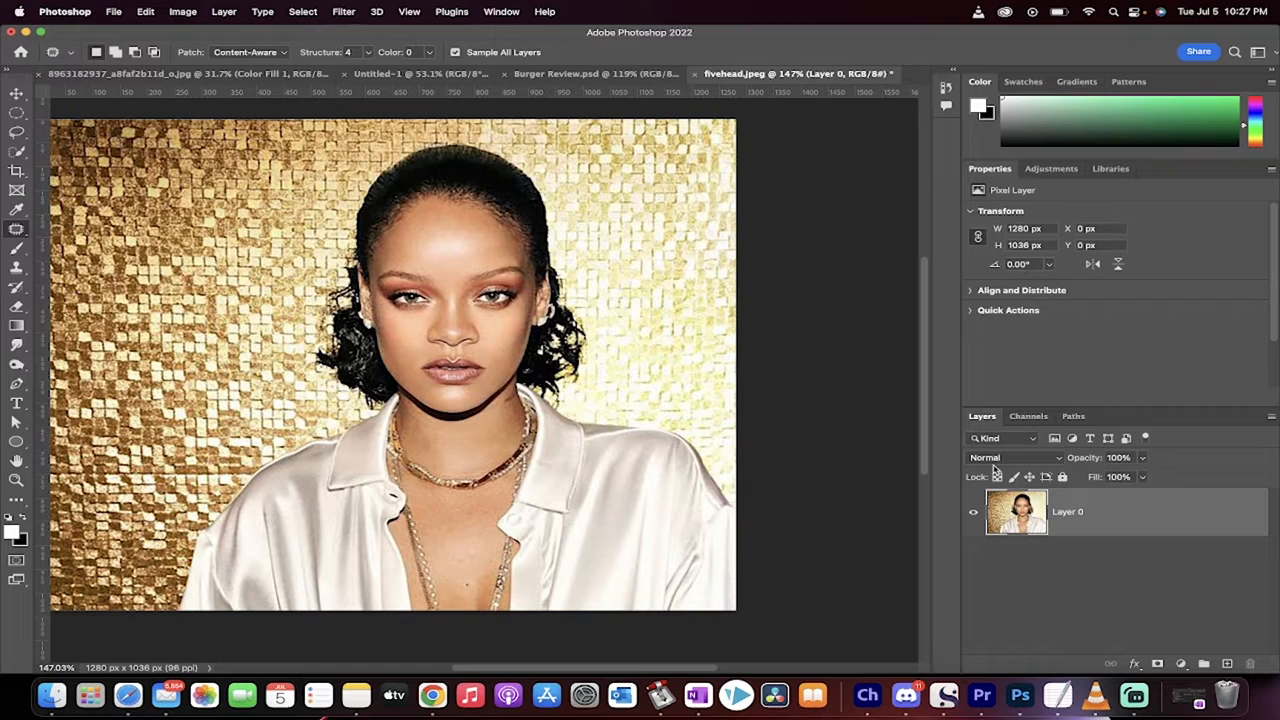
Lasso the forehead between hairline and brows and copy it to a new Layer 1
click(16, 92)
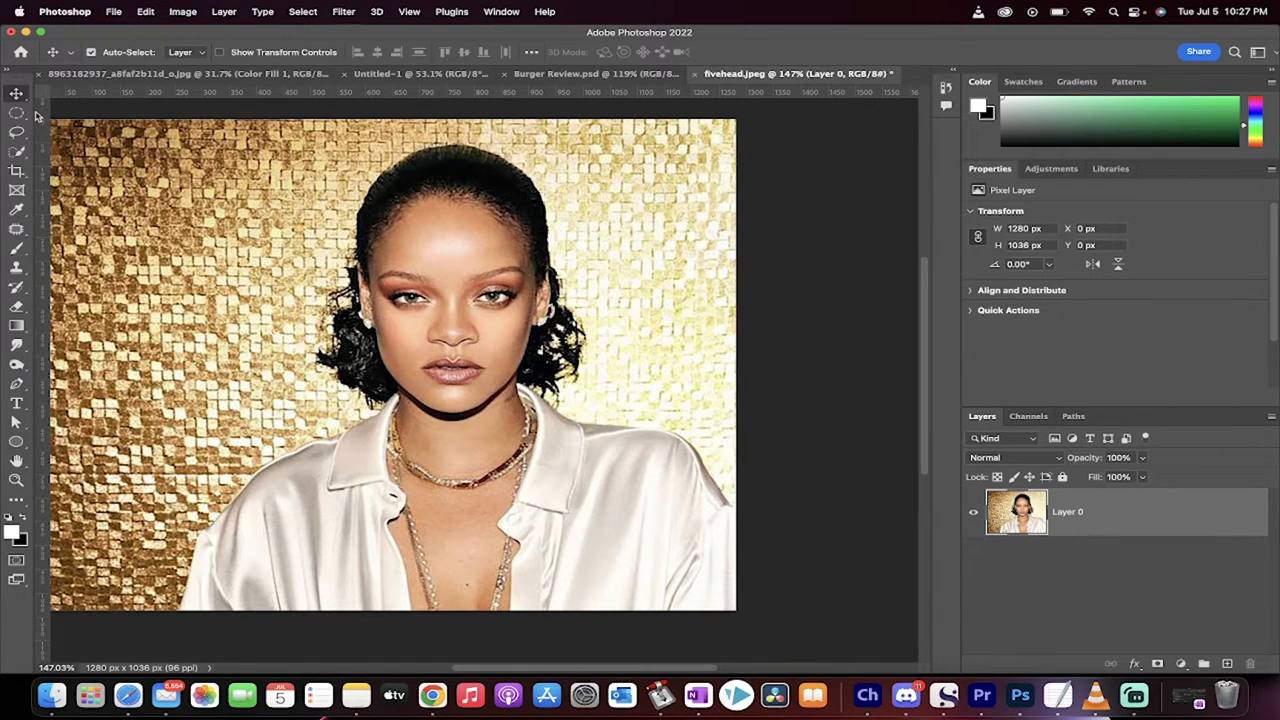
click(17, 133)
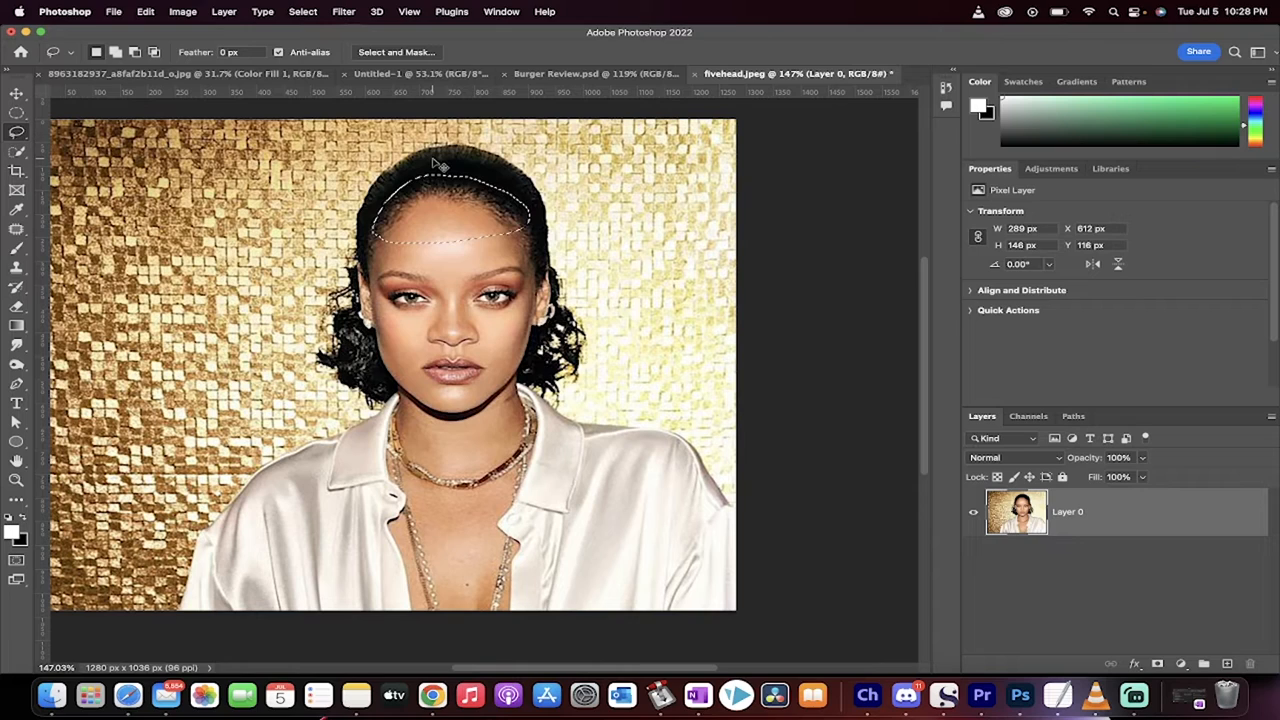
key(cmd+j)
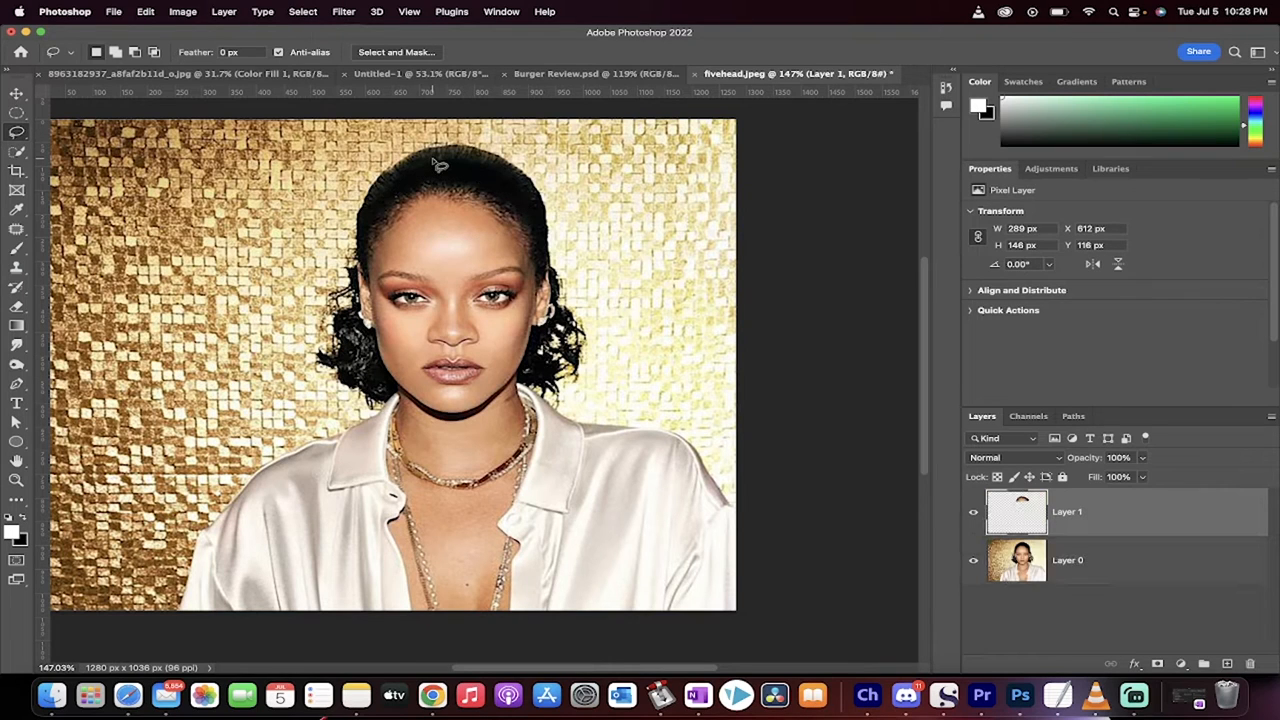
click(1016, 511)
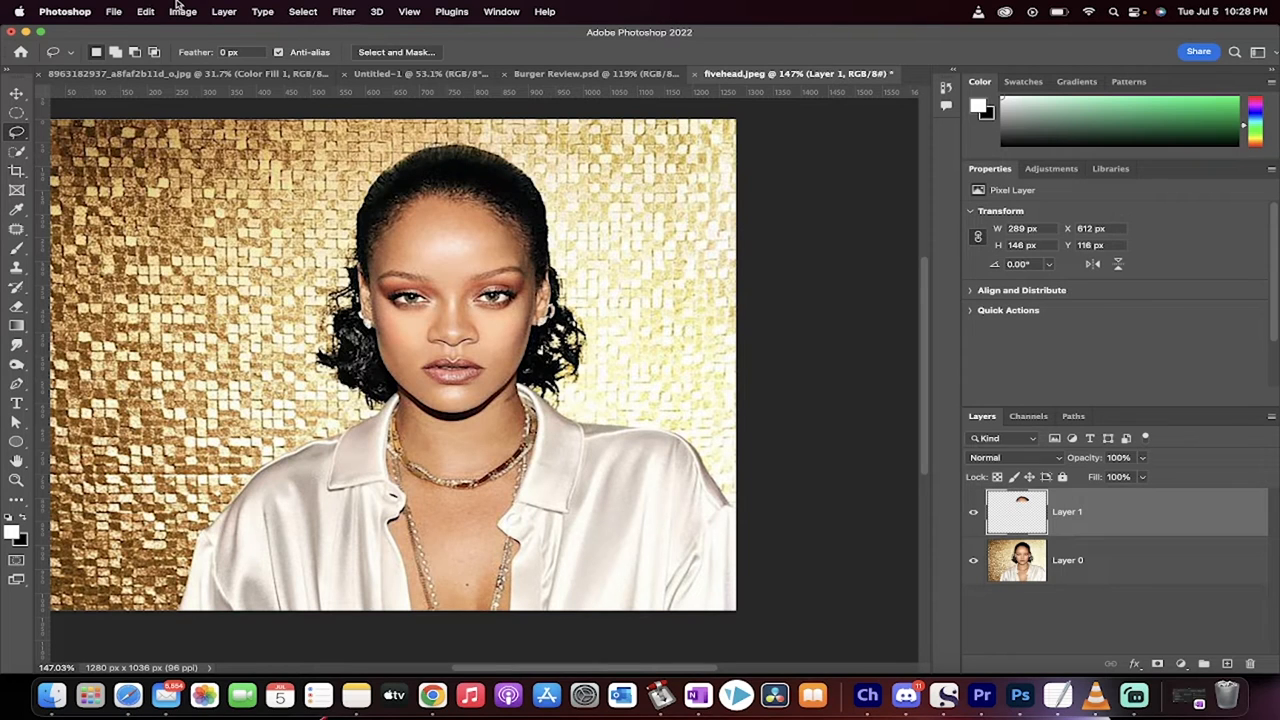
Warp the Layer 1 forehead copy, then hide it to compare with the original
click(145, 11)
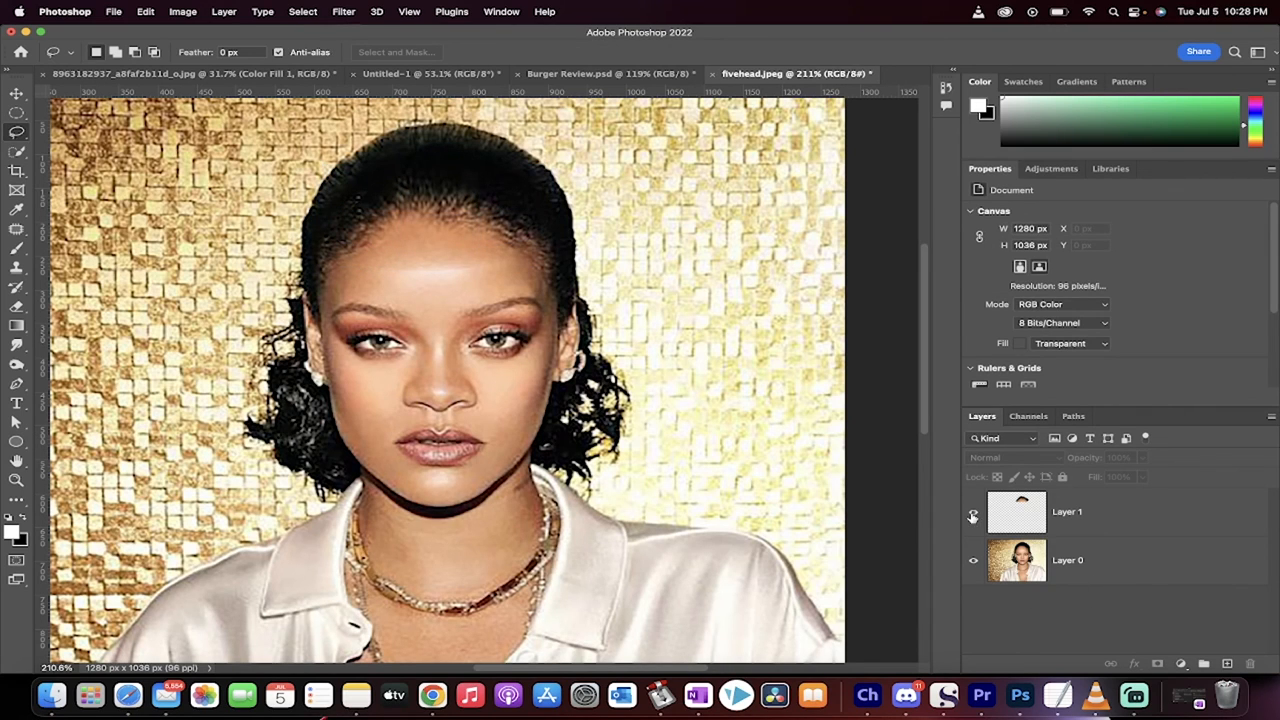
click(972, 511)
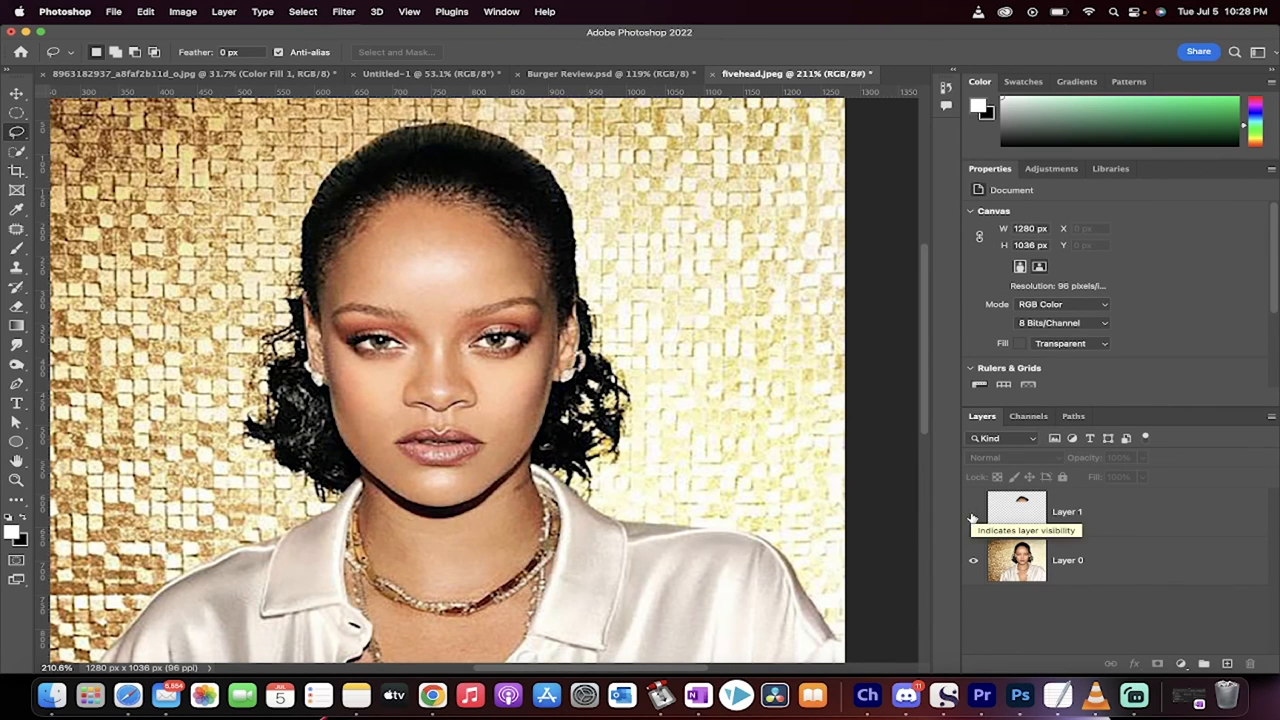